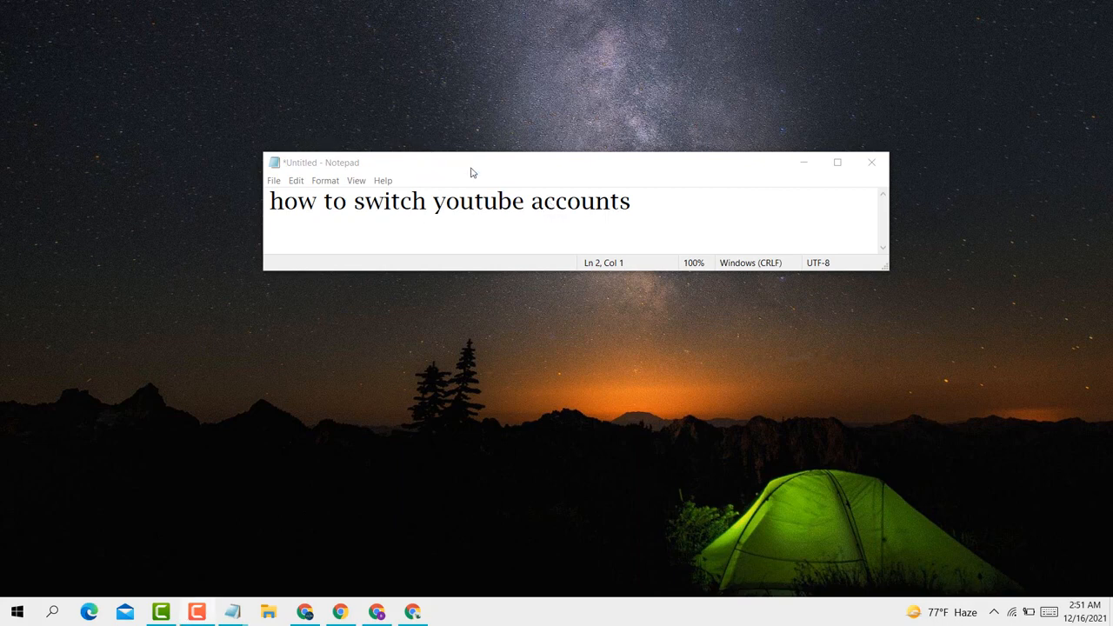
mouse_move(473, 275)
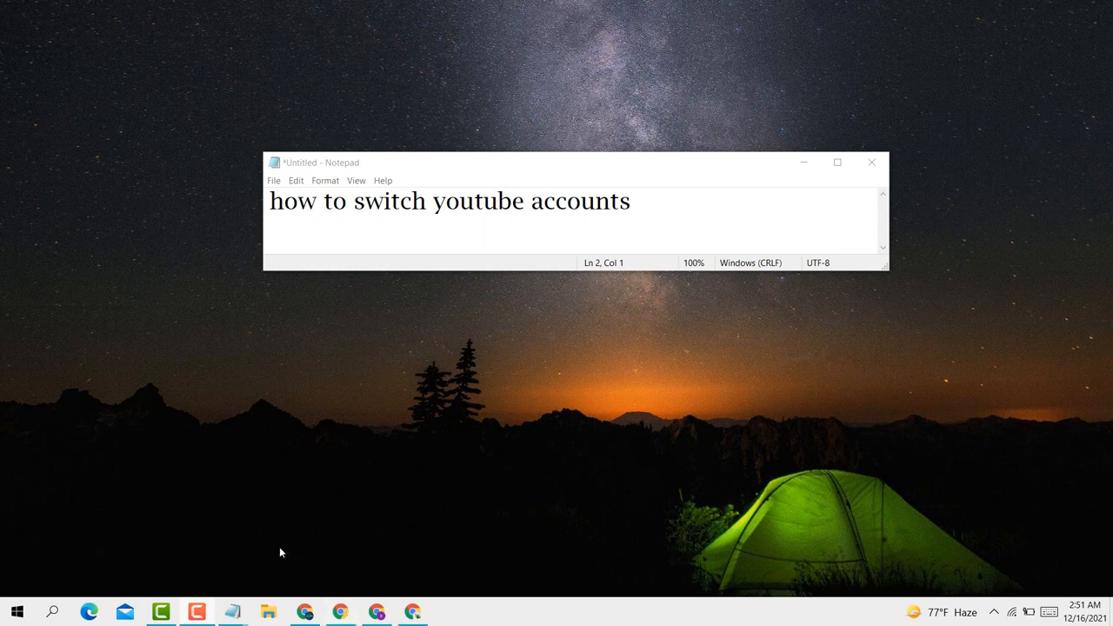
mouse_move(339, 612)
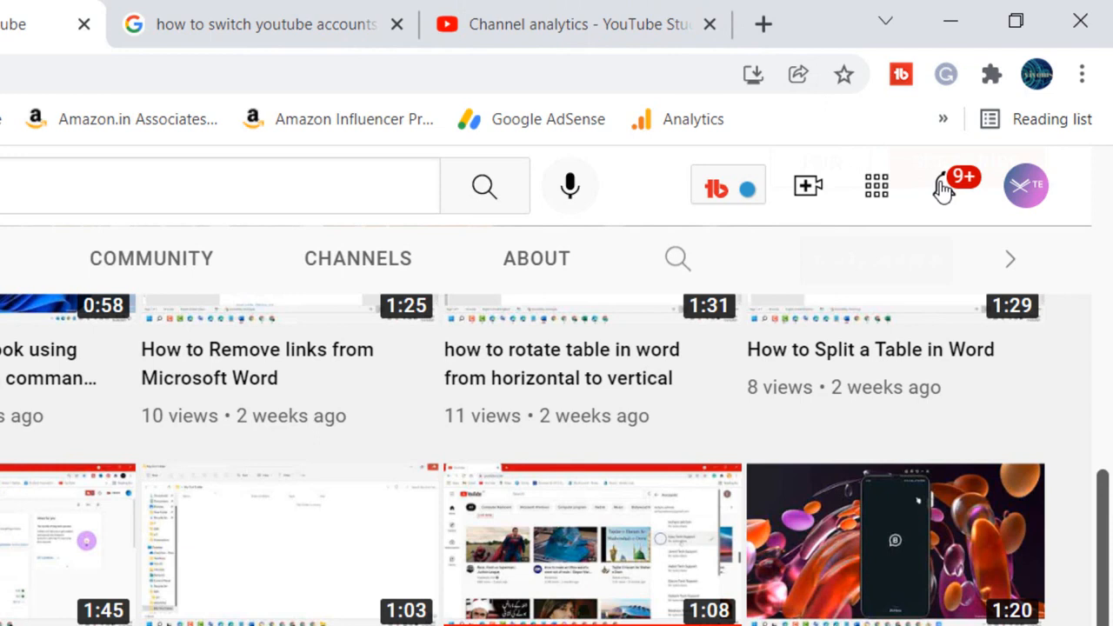
mouse_move(994, 173)
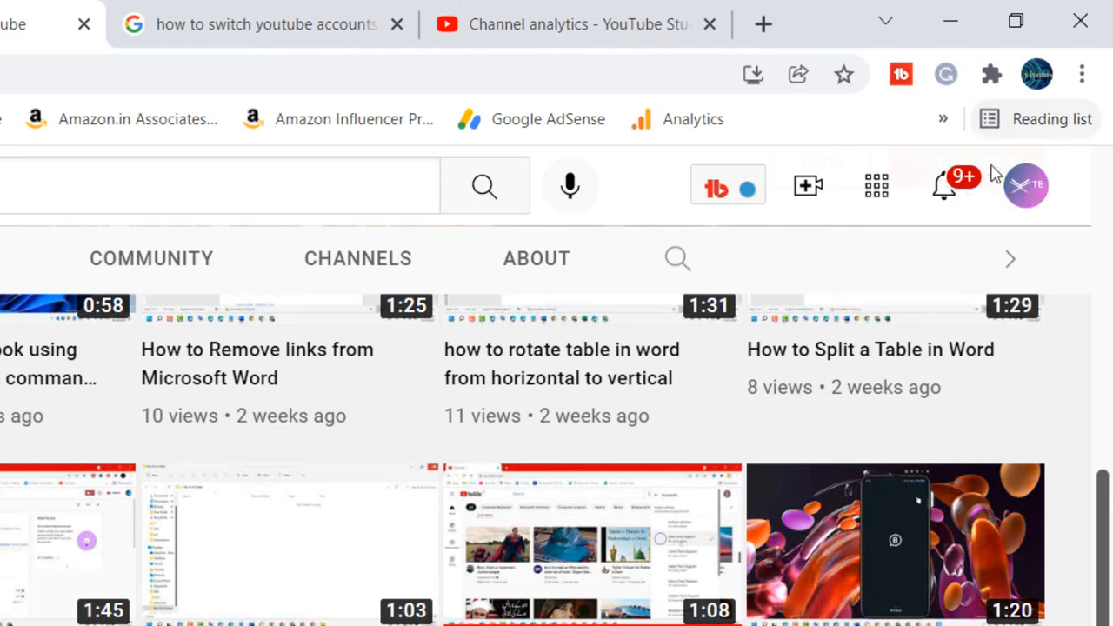
Switch from WebNots Tutorial to the other channel with no subscribers via the avatar's Switch account list.
click(1026, 184)
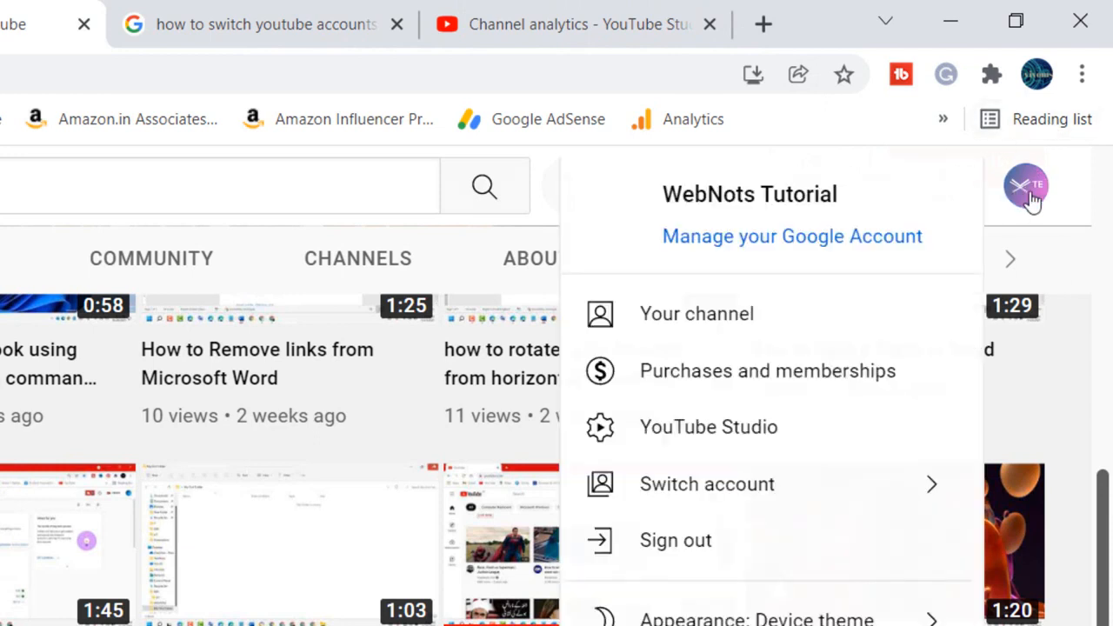
mouse_move(774, 484)
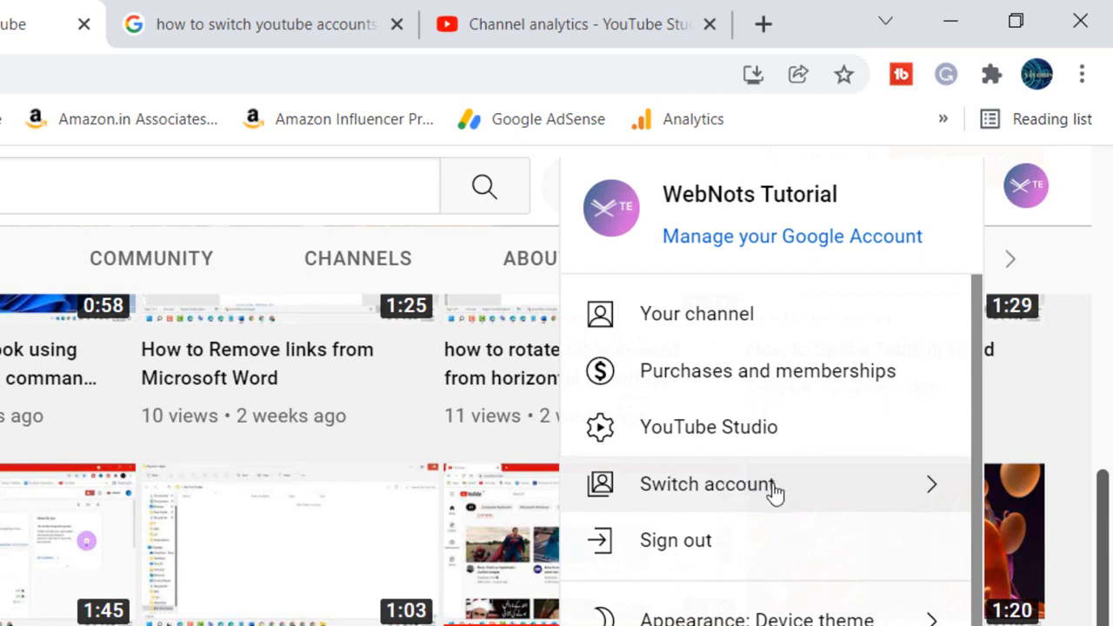
click(708, 484)
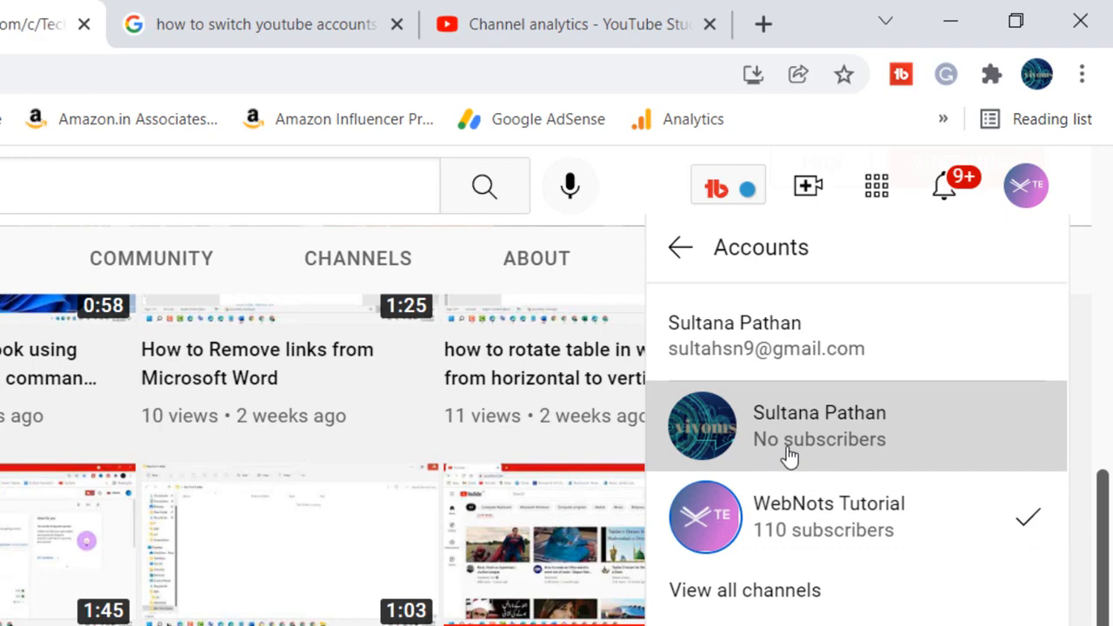
click(817, 425)
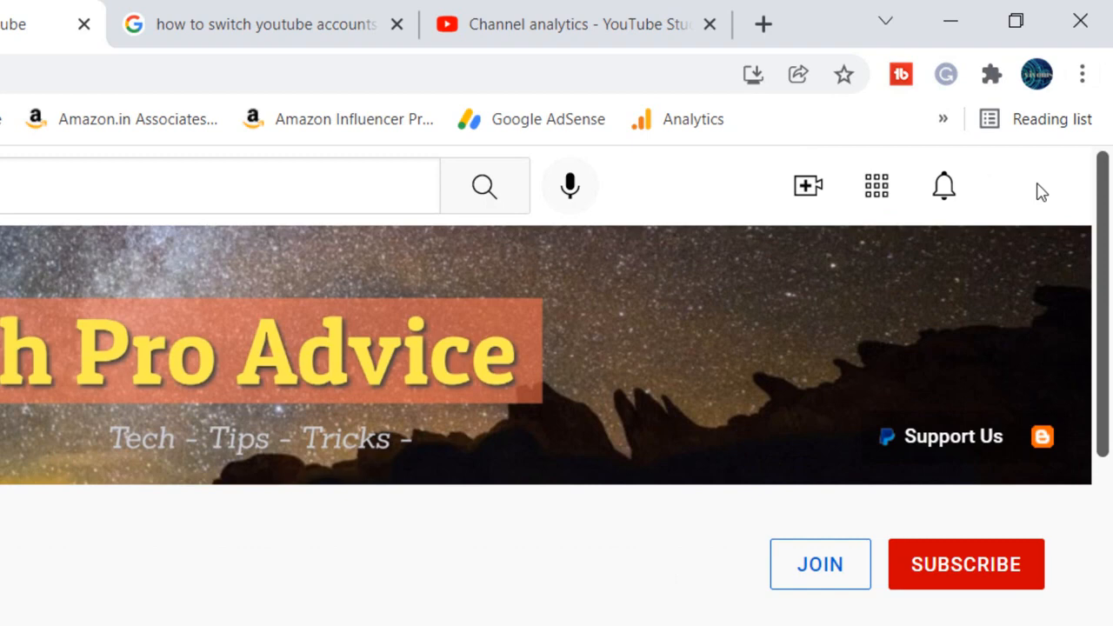
Reopen the avatar menu and its Switch account list to confirm the new channel is active.
click(1036, 73)
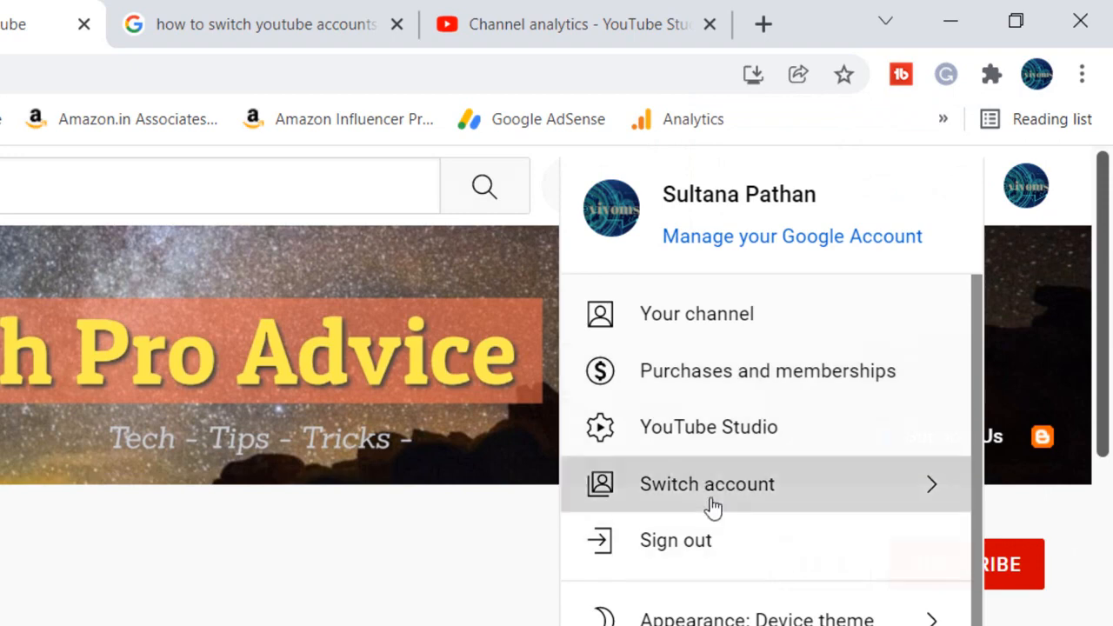
click(706, 484)
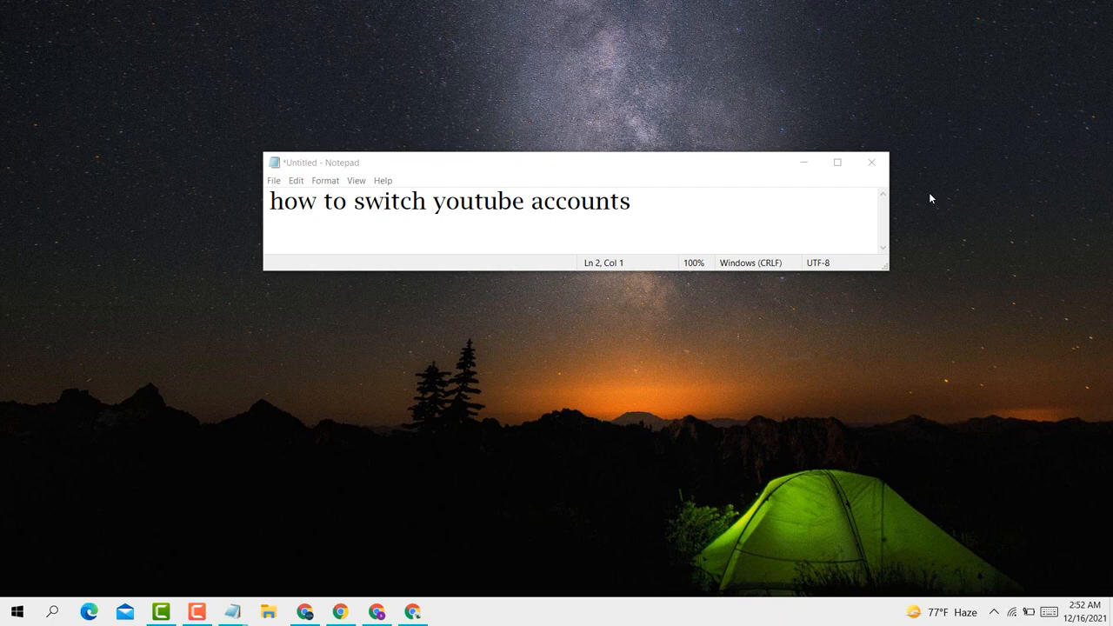
mouse_move(694, 386)
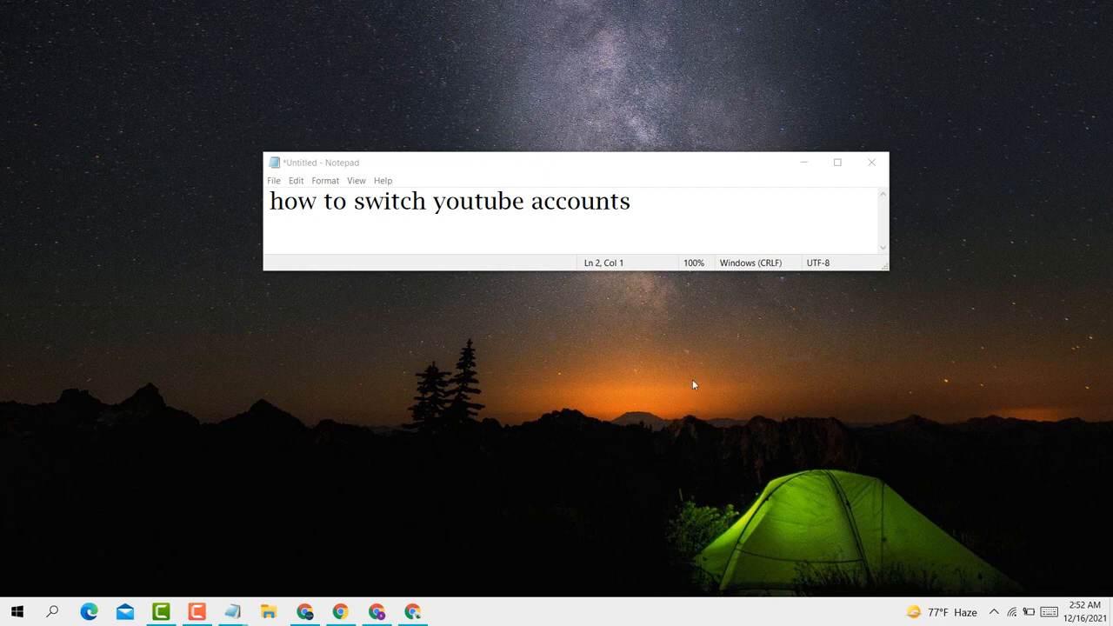
mouse_move(671, 404)
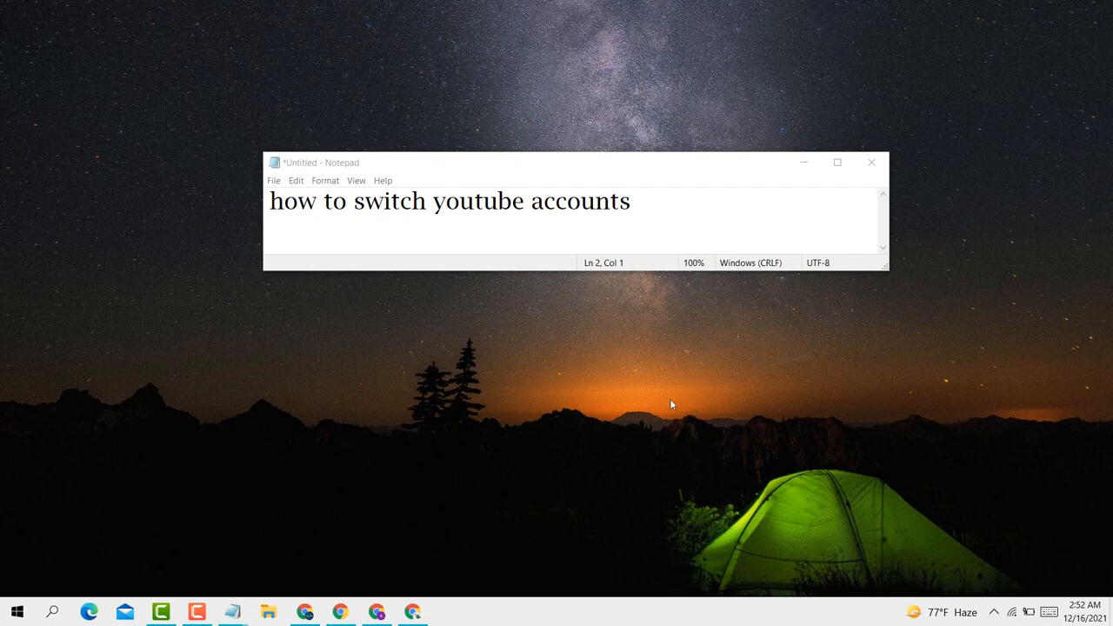
mouse_move(678, 417)
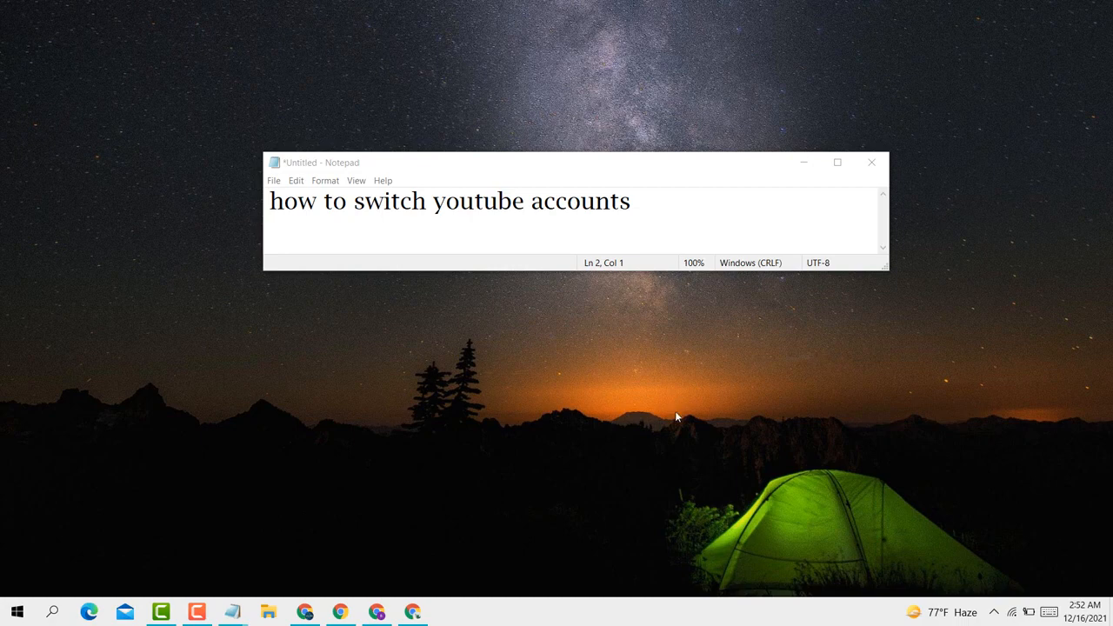